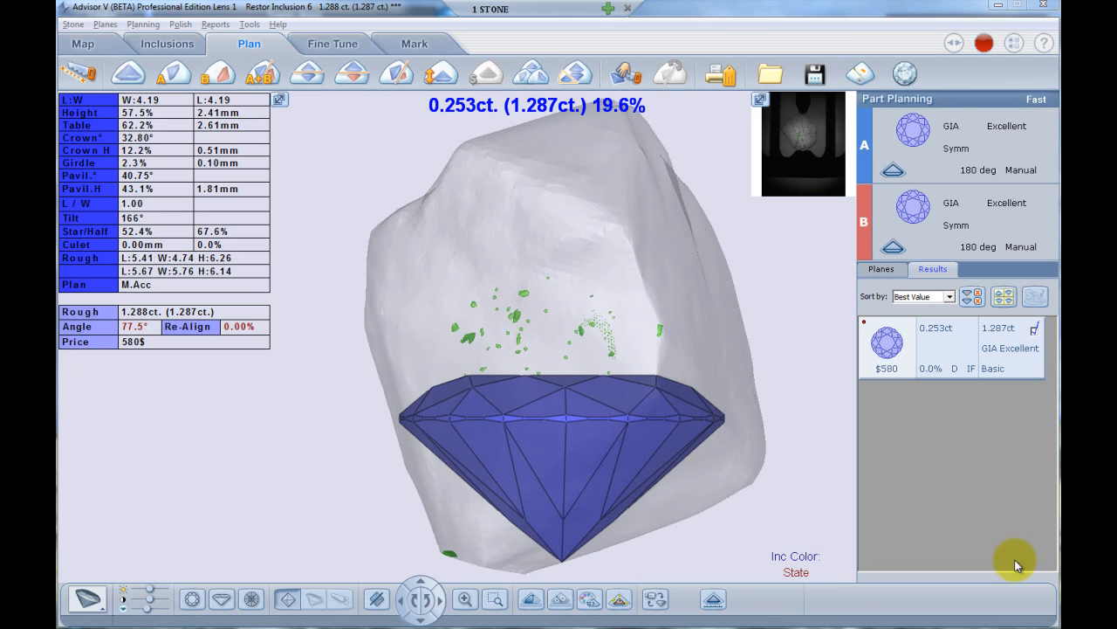
mouse_move(707, 515)
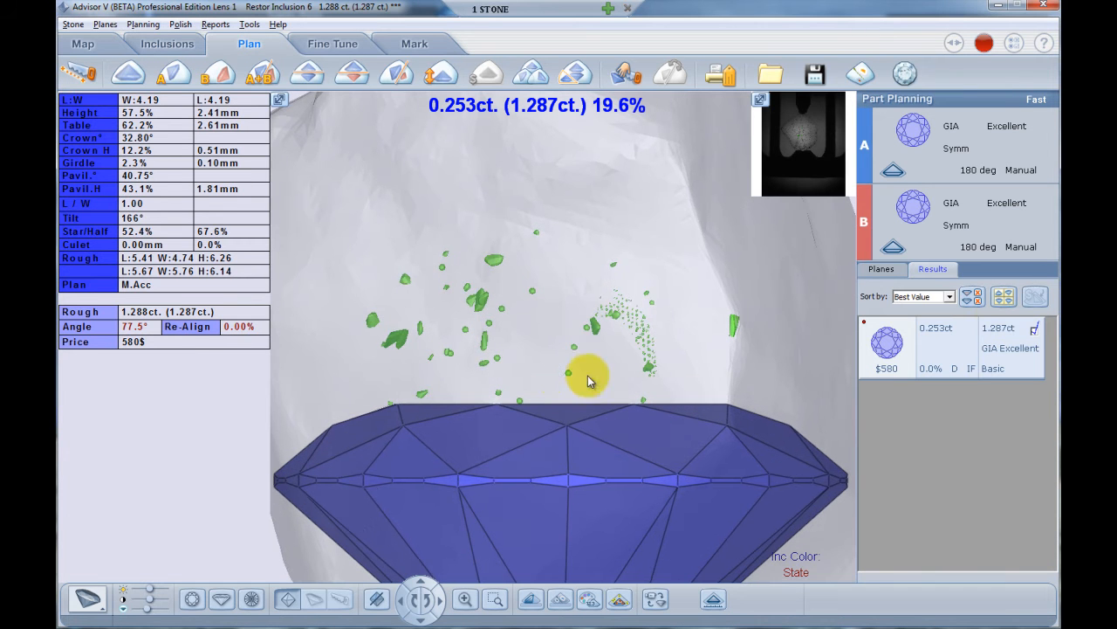
- Mark the two small inclusions just above the planned diamond's table as ignored
right_click(589, 380)
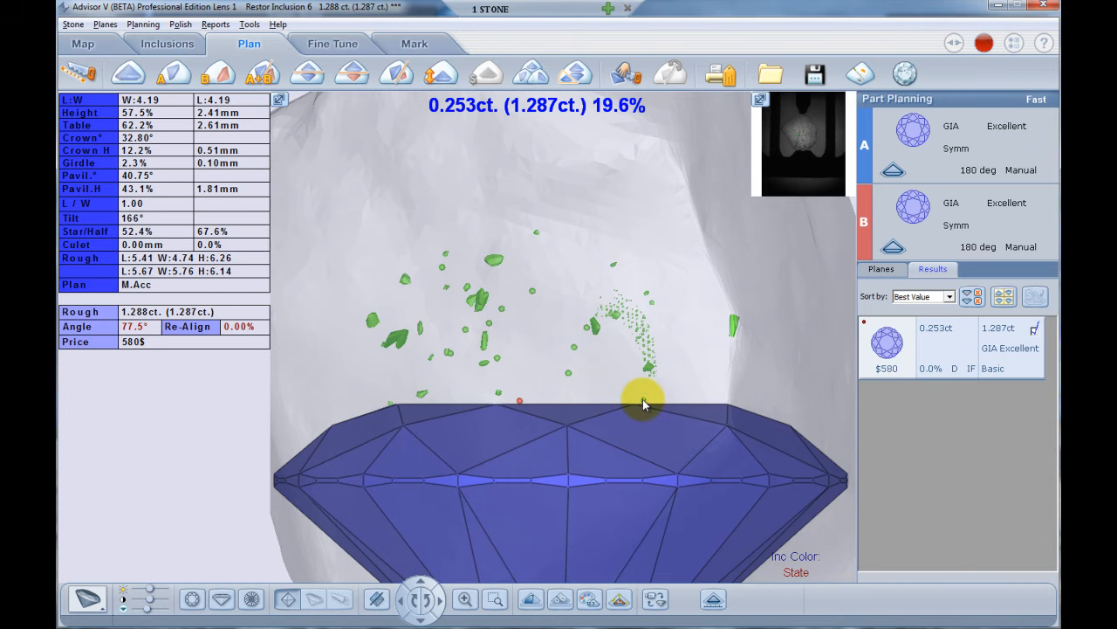
right_click(644, 403)
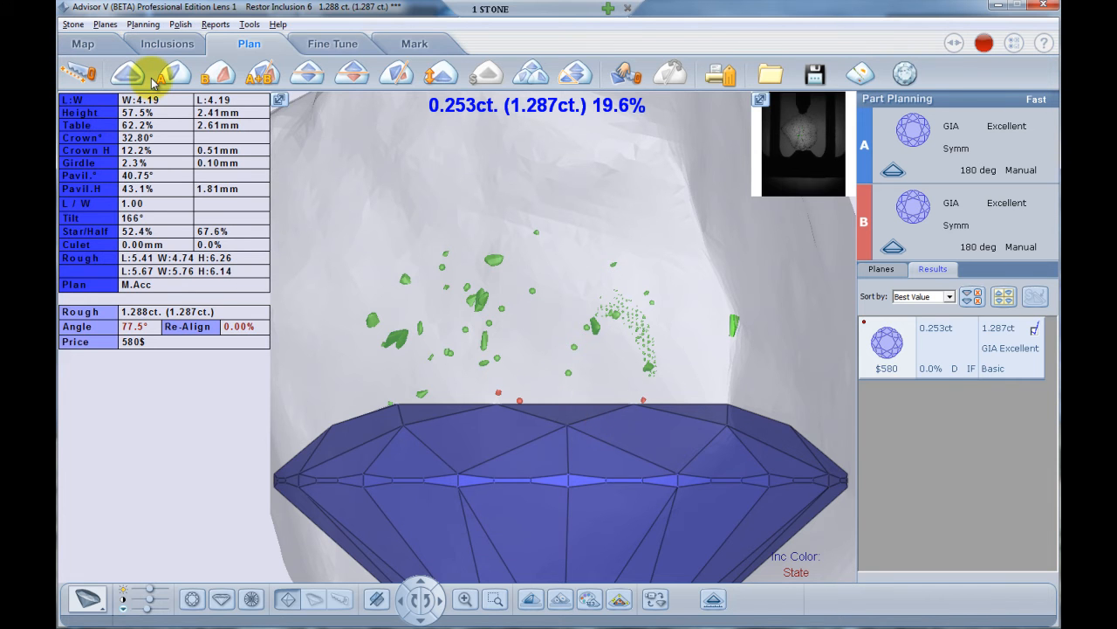
- Run a new round plan yielding 0.271 ct ($626), then show only polish-vicinity inclusions
click(174, 74)
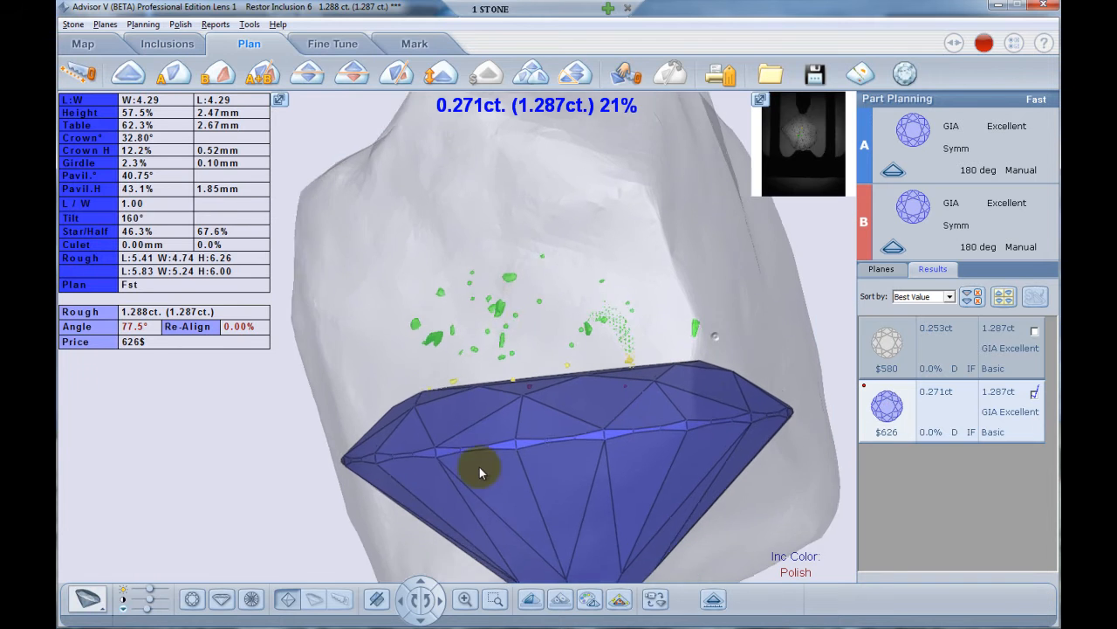
drag(480, 467, 388, 498)
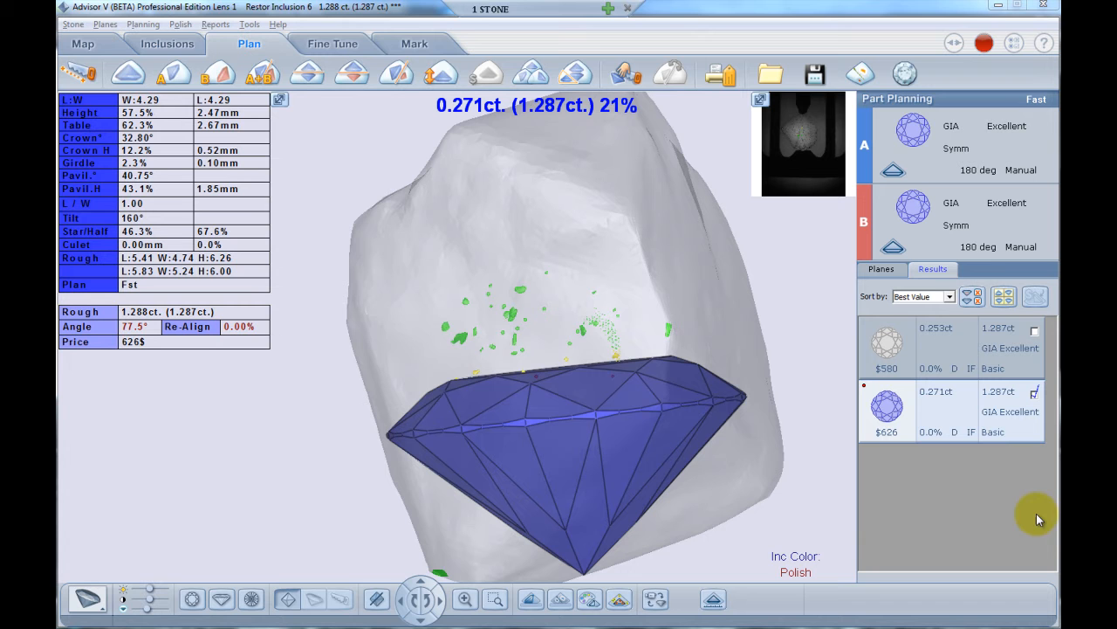
mouse_move(683, 615)
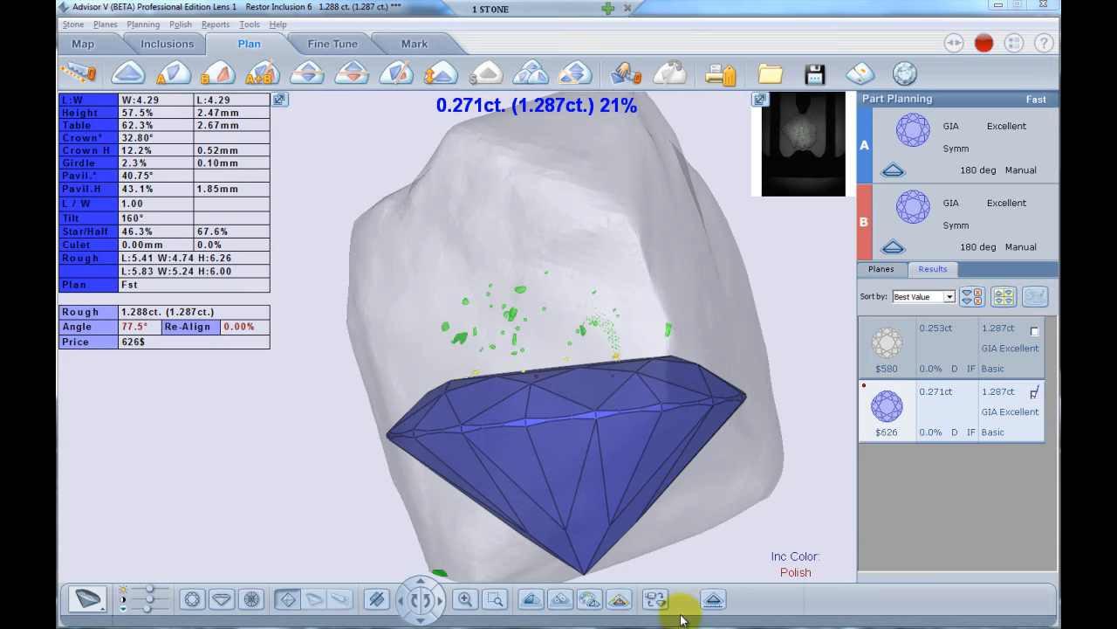
mouse_move(620, 600)
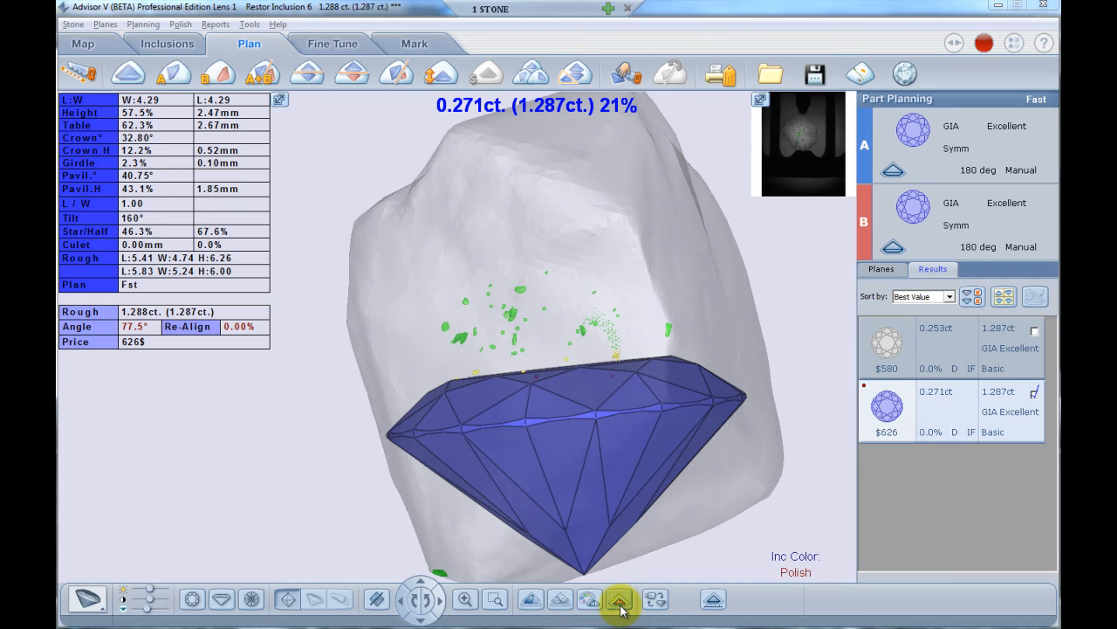
click(620, 600)
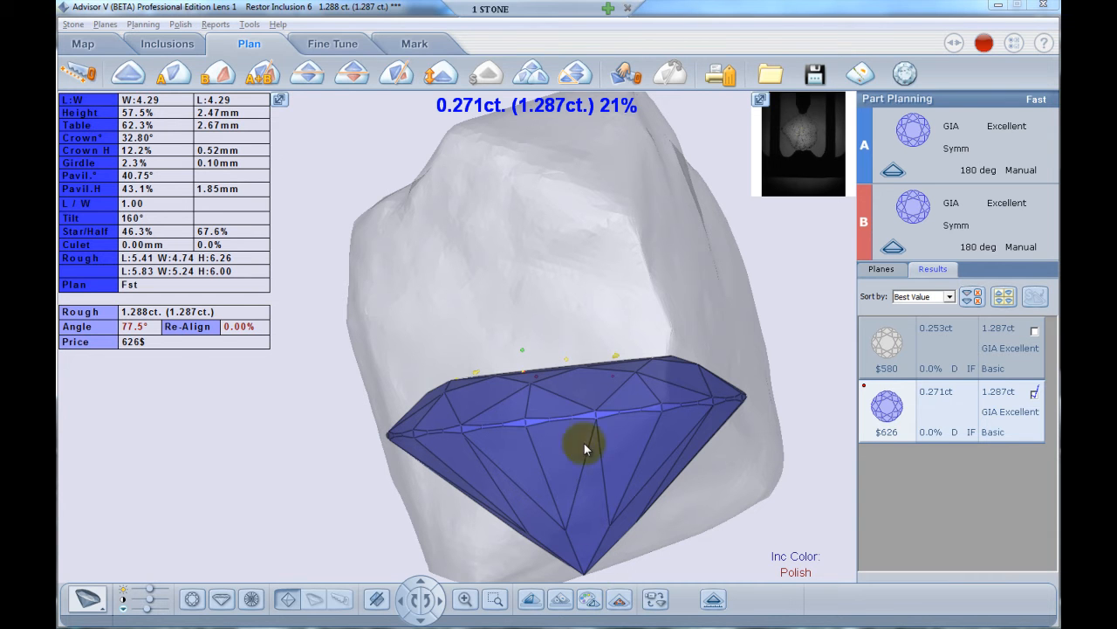
mouse_move(689, 327)
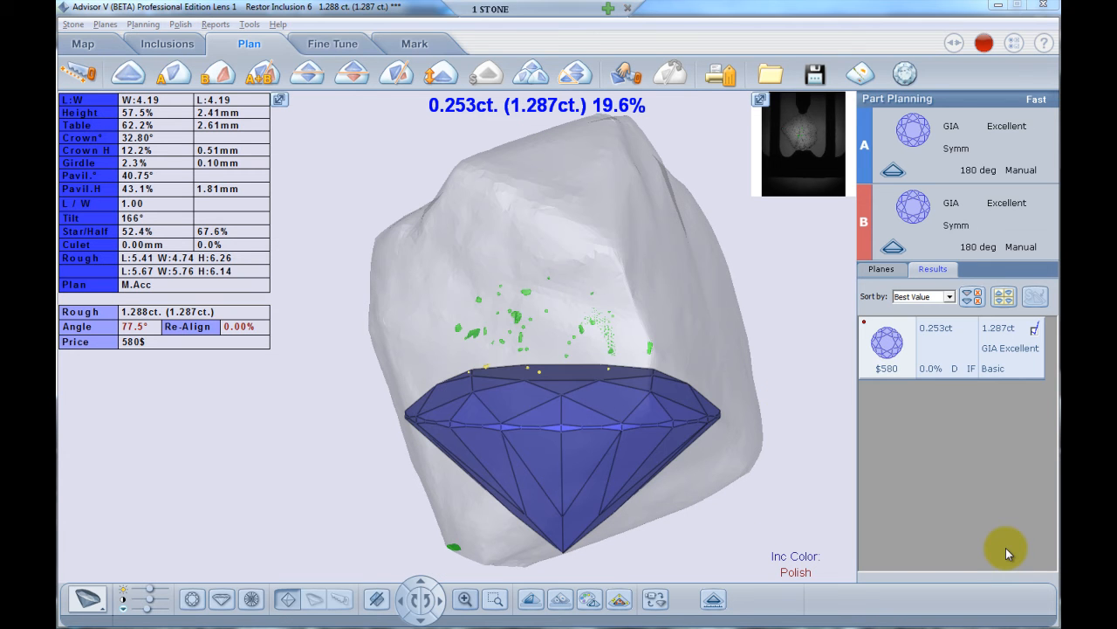
mouse_move(960, 555)
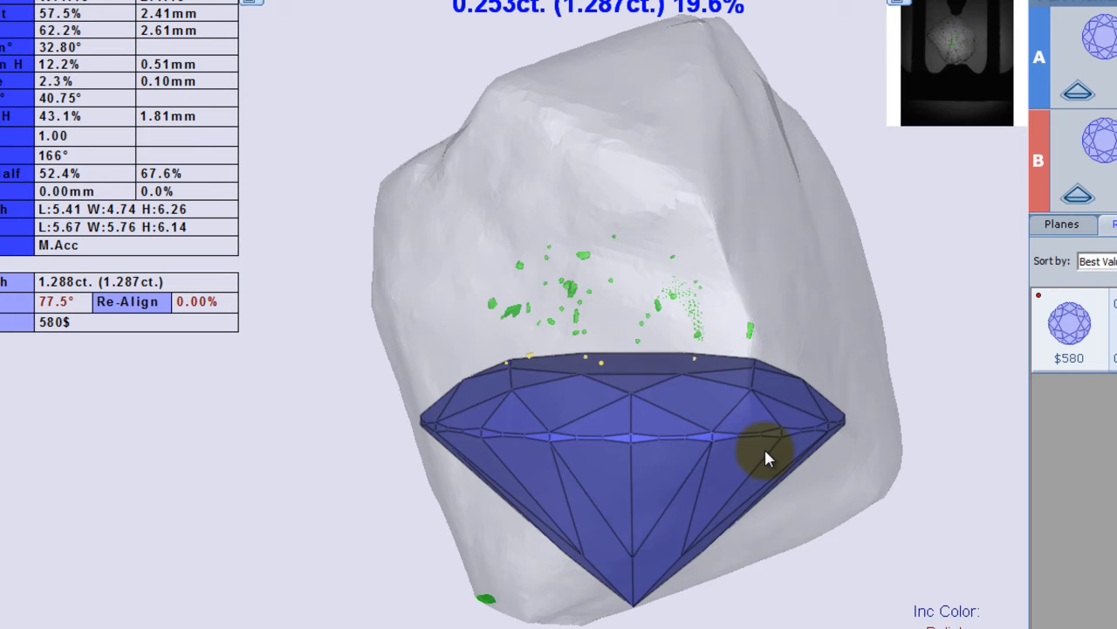
mouse_move(690, 384)
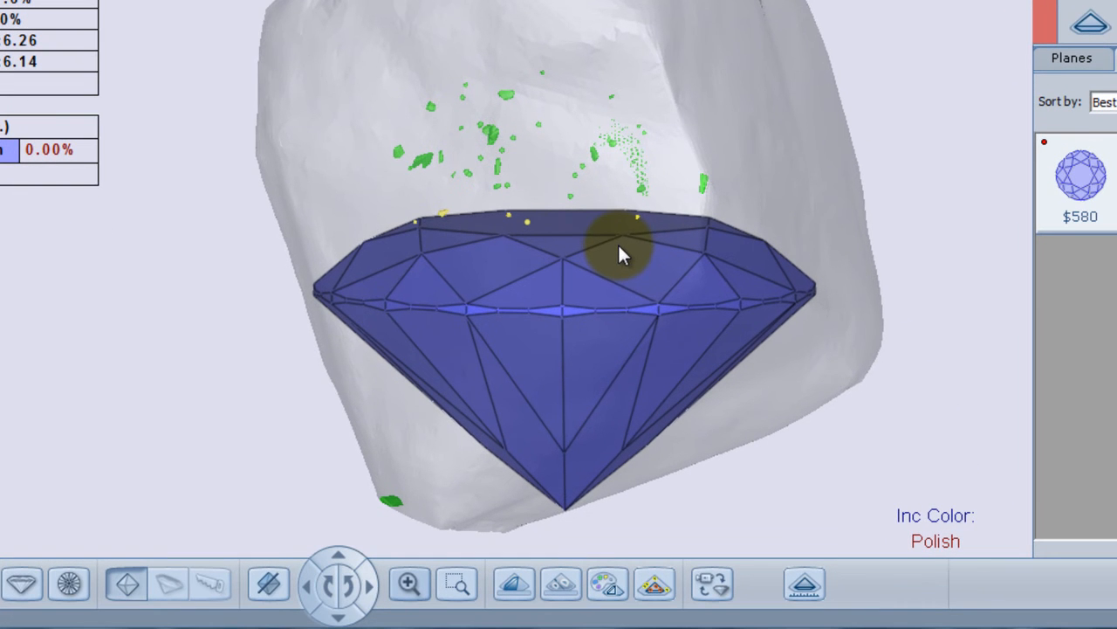
click(654, 583)
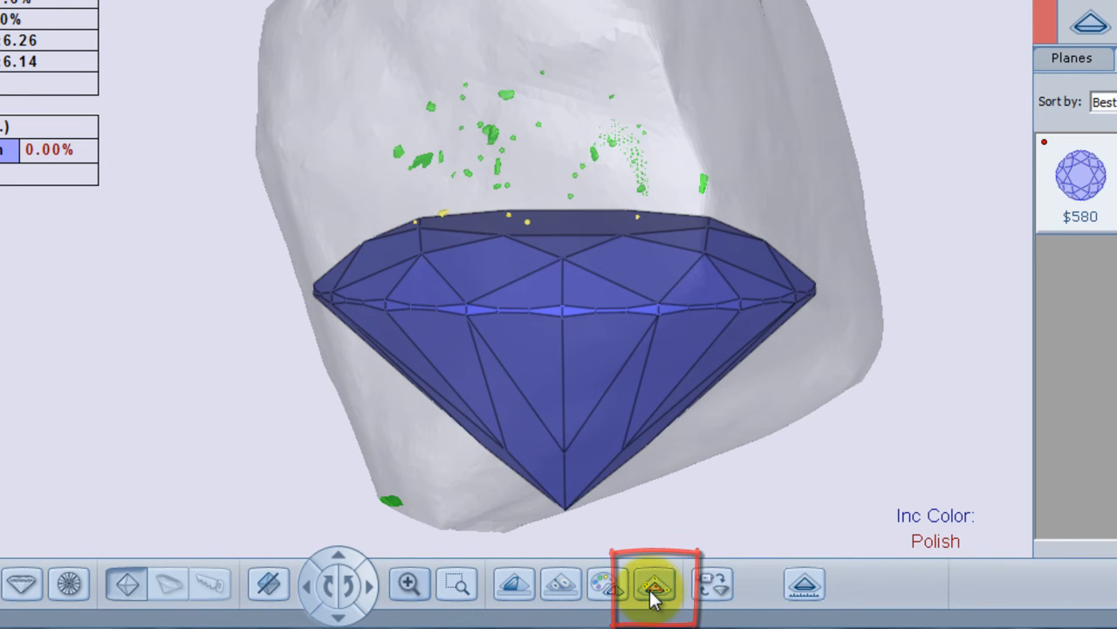
- Show only polish-vicinity inclusions around the 0.251 ct plan, coloured by state
click(655, 583)
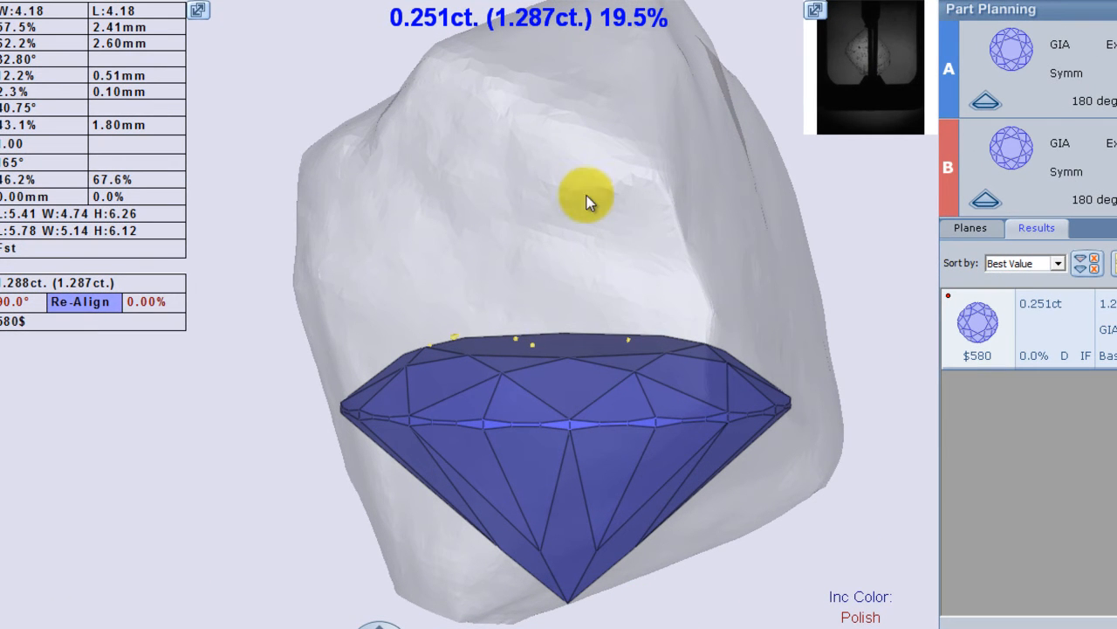
right_click(587, 201)
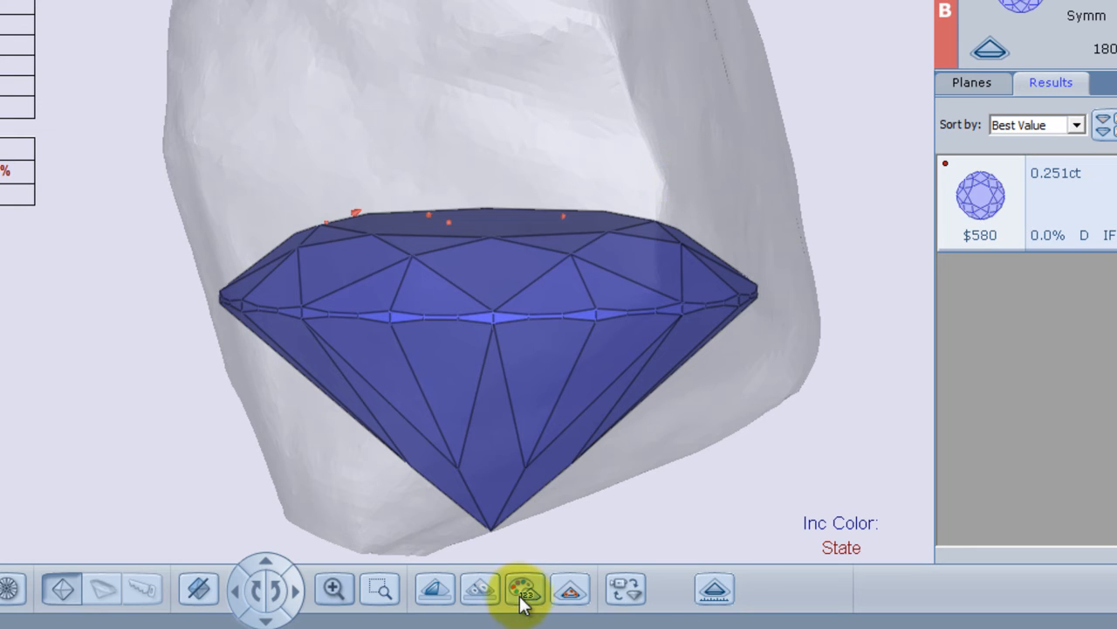
click(525, 588)
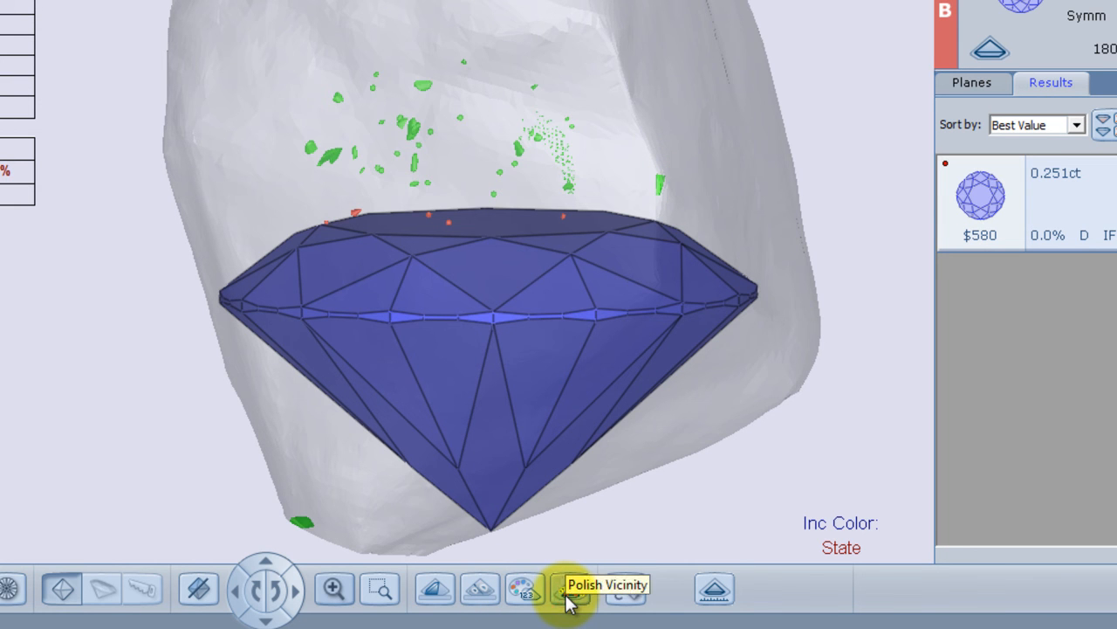
click(568, 588)
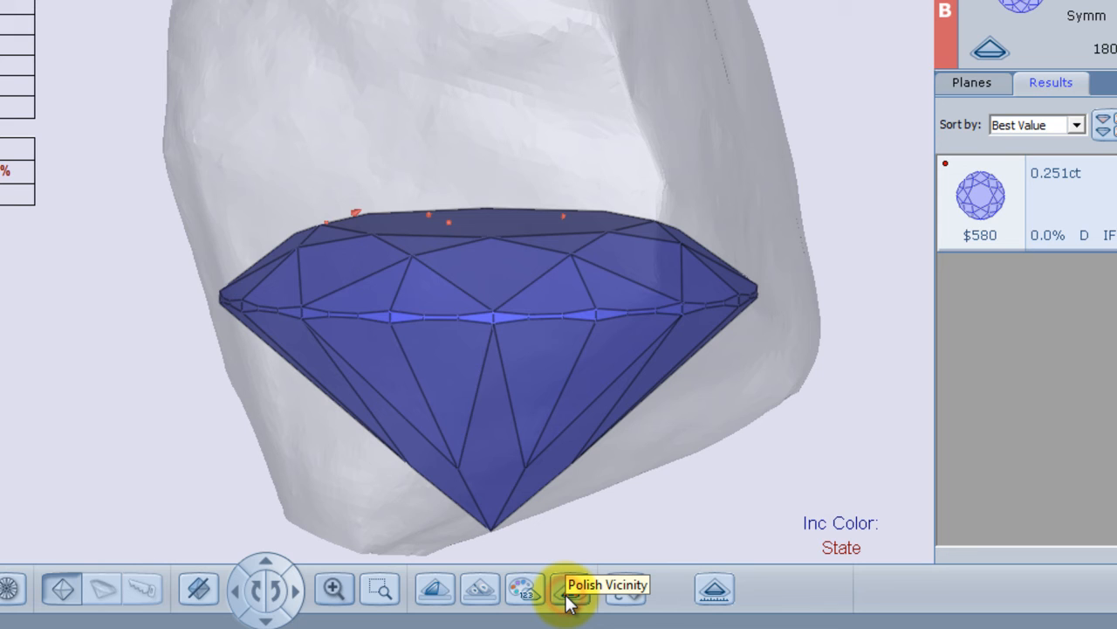
click(568, 589)
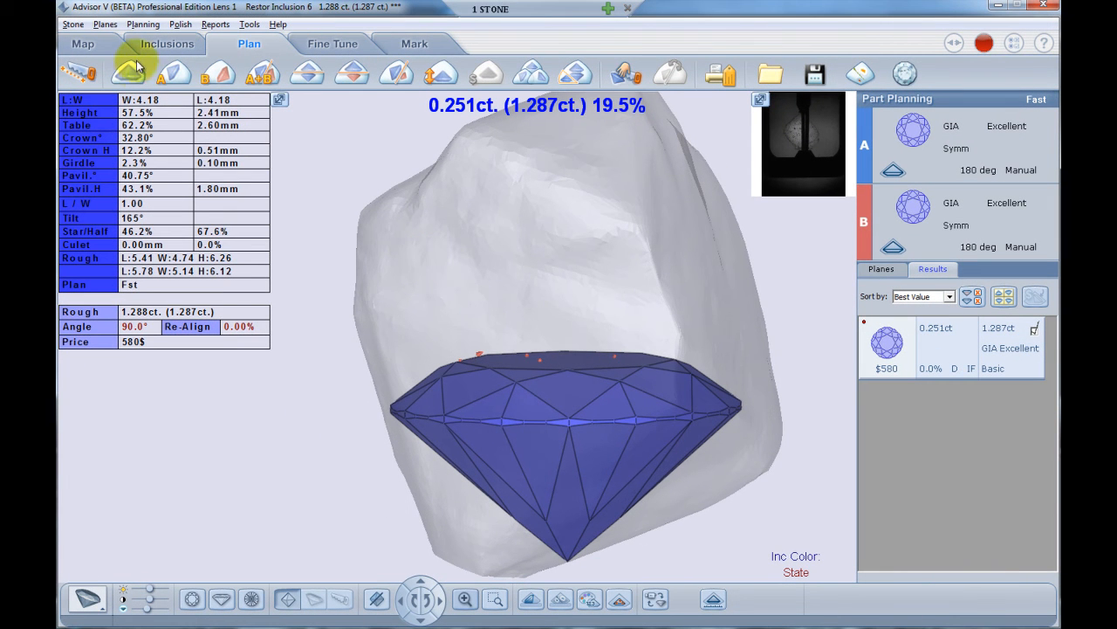
- Replan the stone into a bigger $1,426 round and bring up the polish-vicinity 50–300 range menu
click(128, 73)
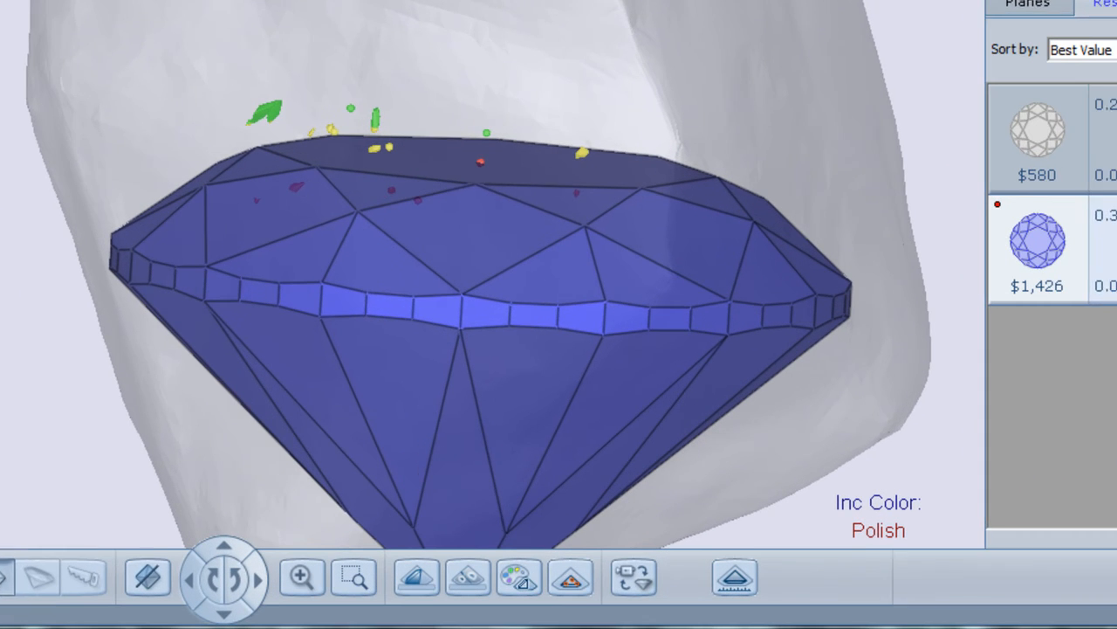
click(513, 574)
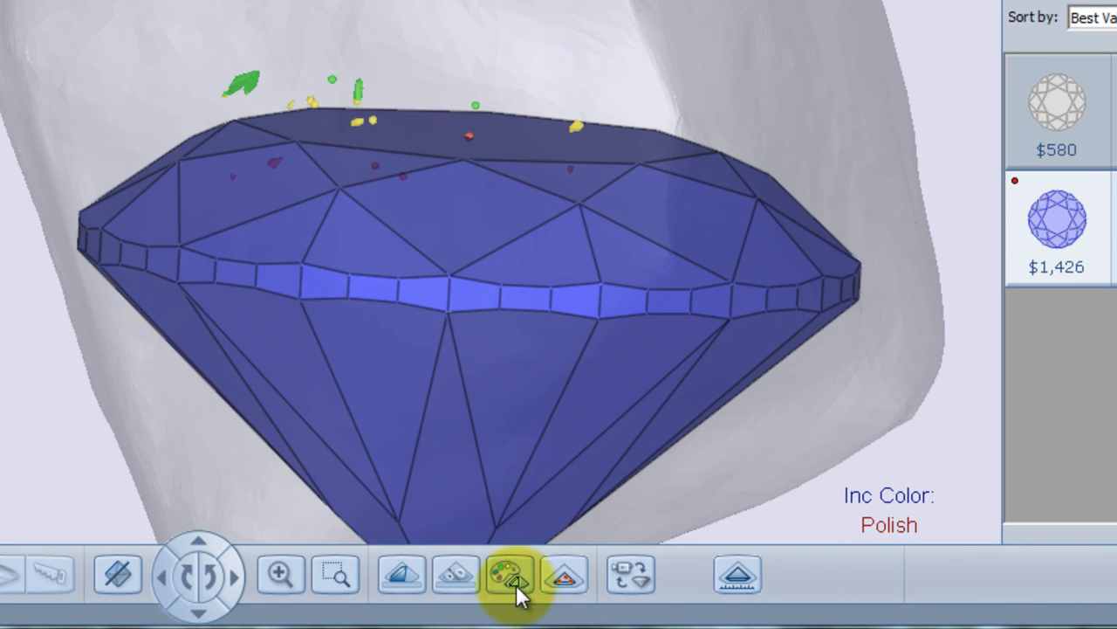
click(563, 574)
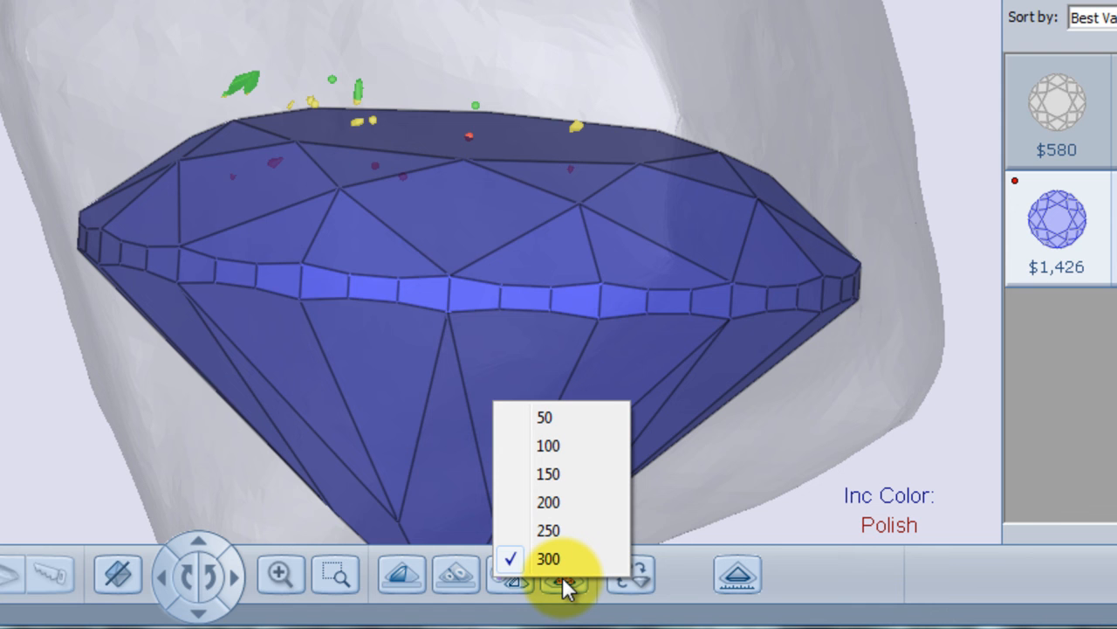